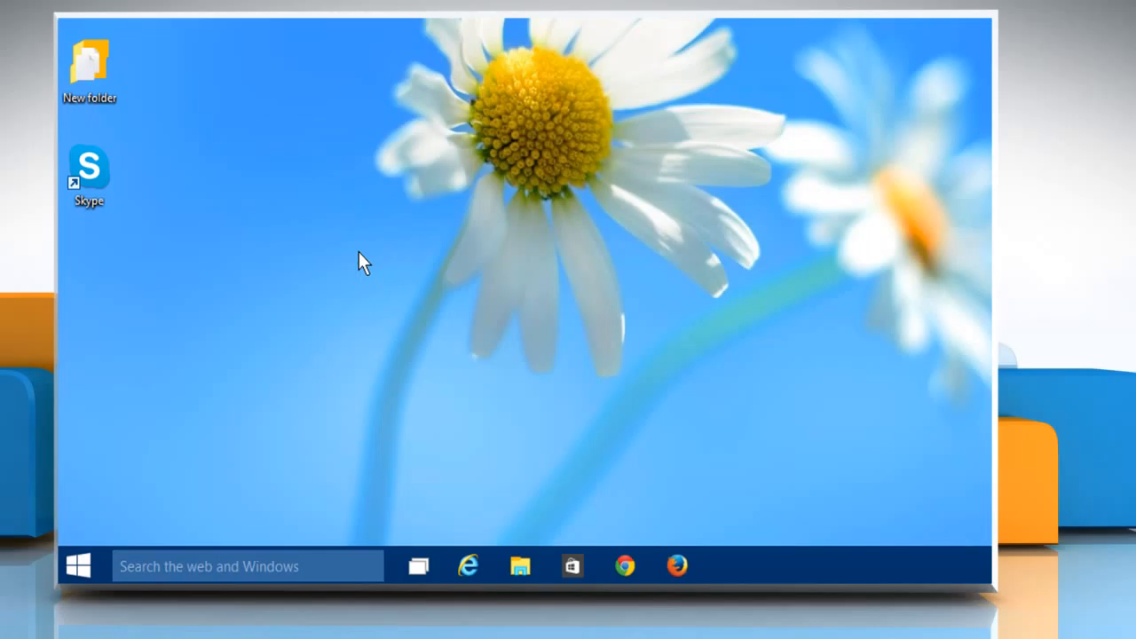
pyautogui.moveTo(81, 568)
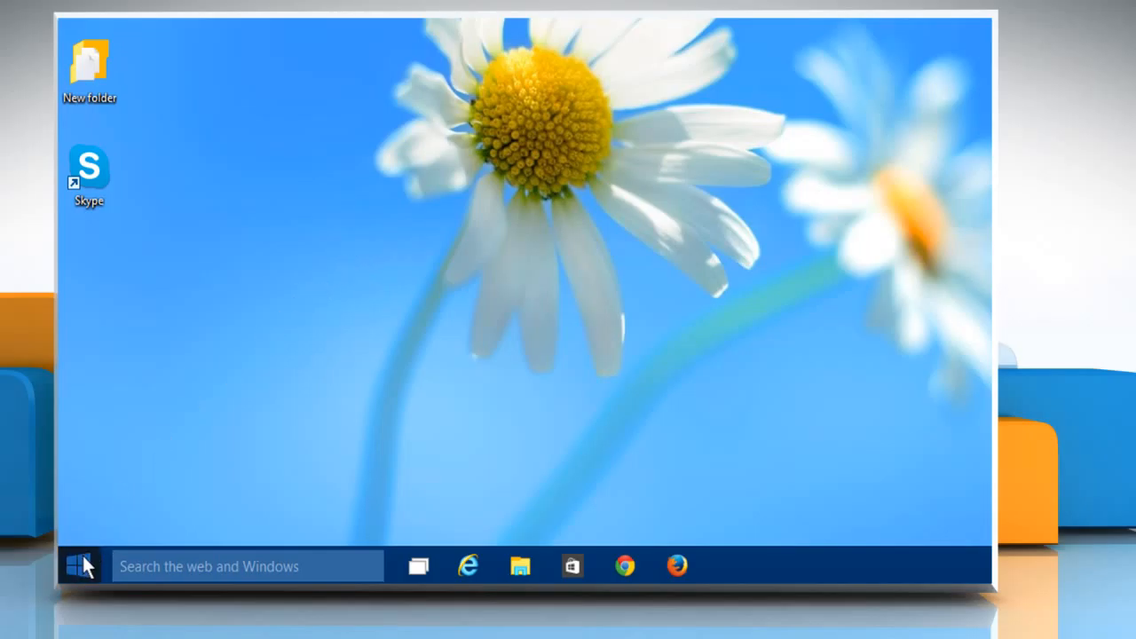
# Open the Windows 10 Start menu from the taskbar.
pyautogui.click(78, 564)
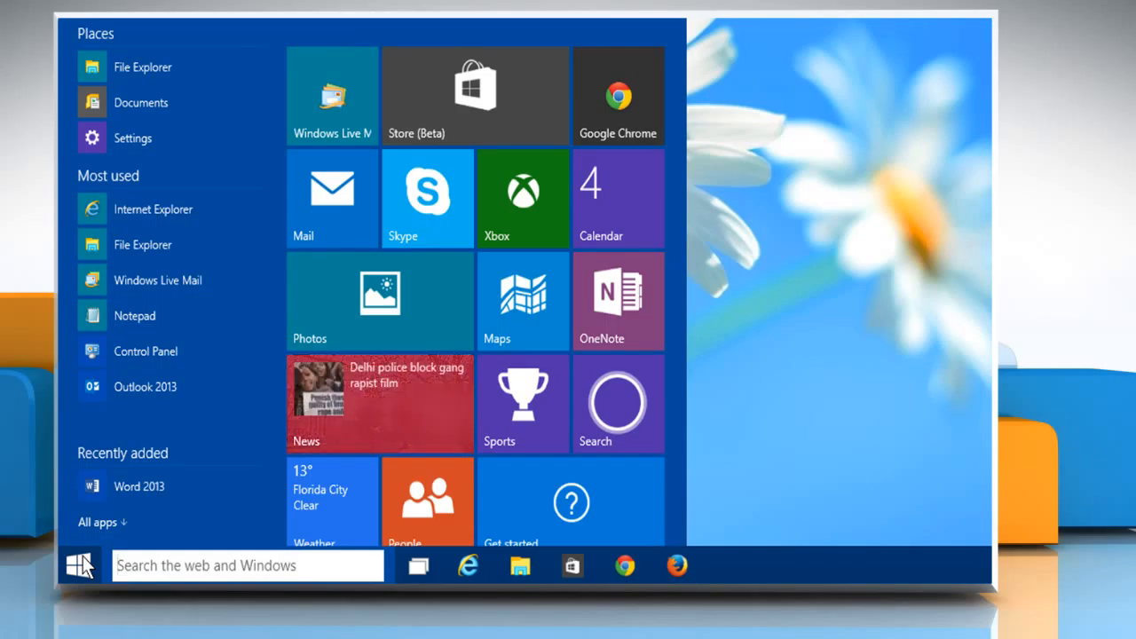
pyautogui.moveTo(142, 432)
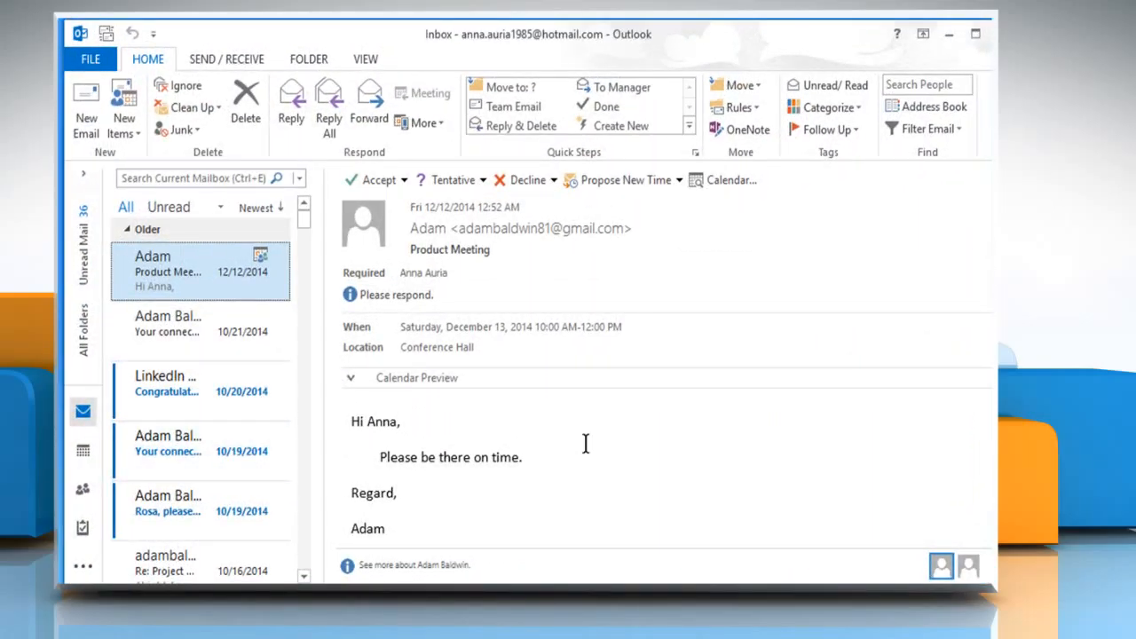
pyautogui.moveTo(181, 399)
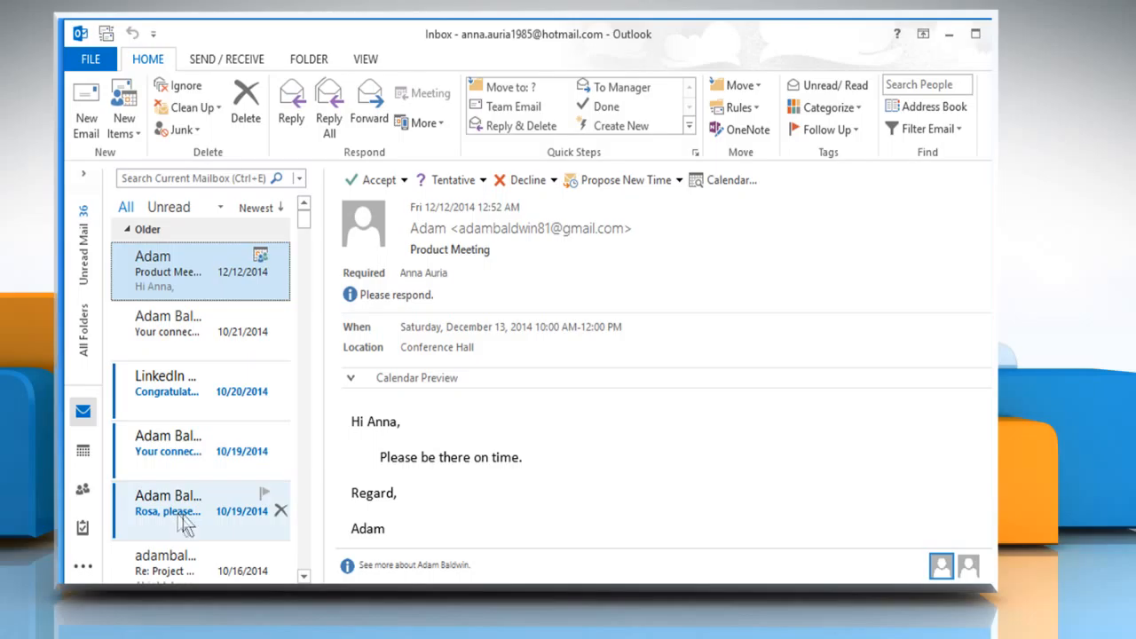
pyautogui.moveTo(331, 524)
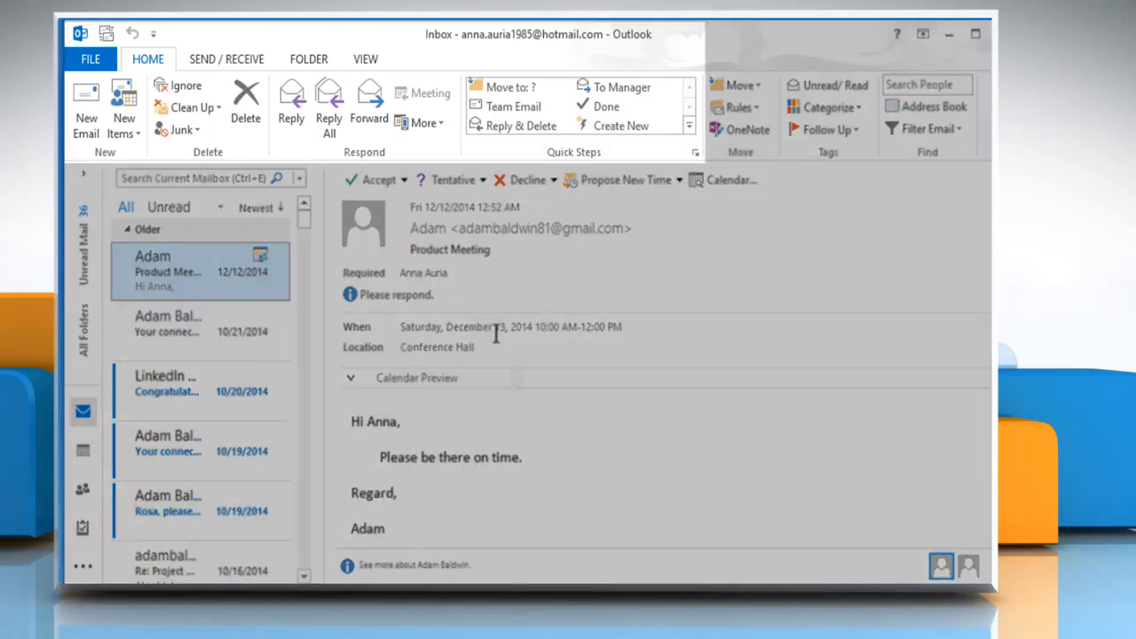
# Reach the Inbox view's conditional formatting rules and select the Unread messages rule.
pyautogui.click(364, 58)
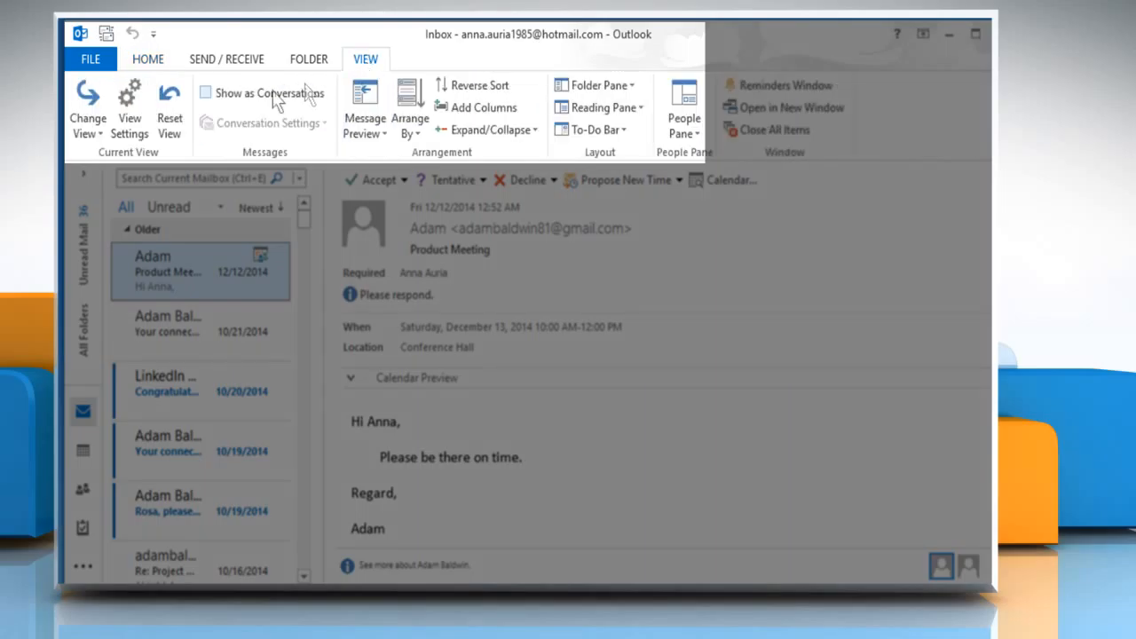
pyautogui.click(129, 106)
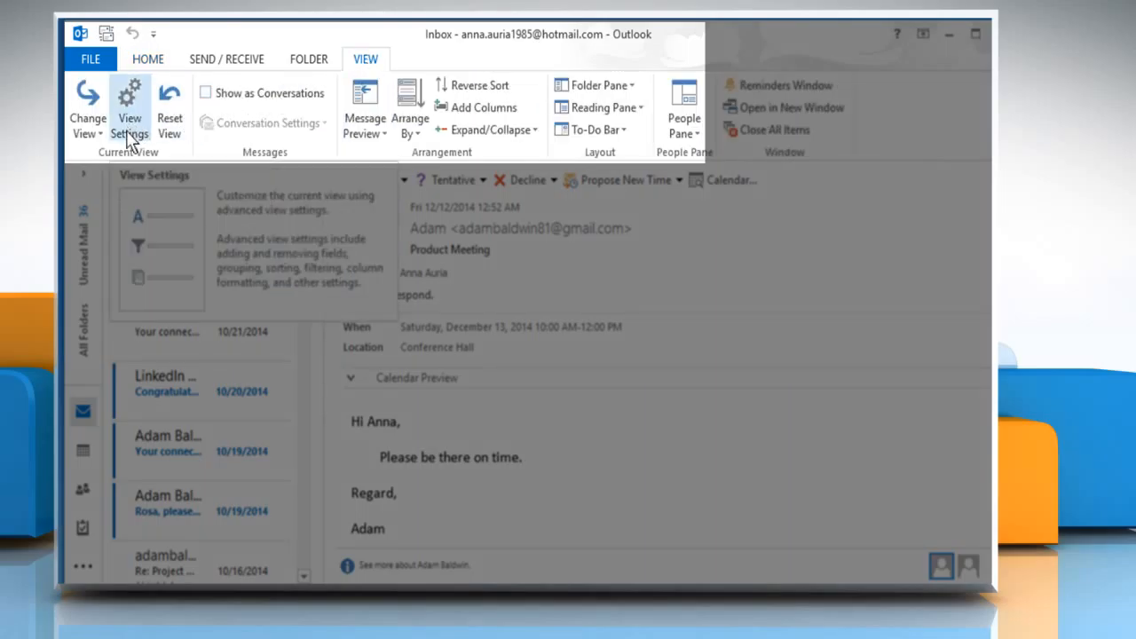
pyautogui.click(128, 106)
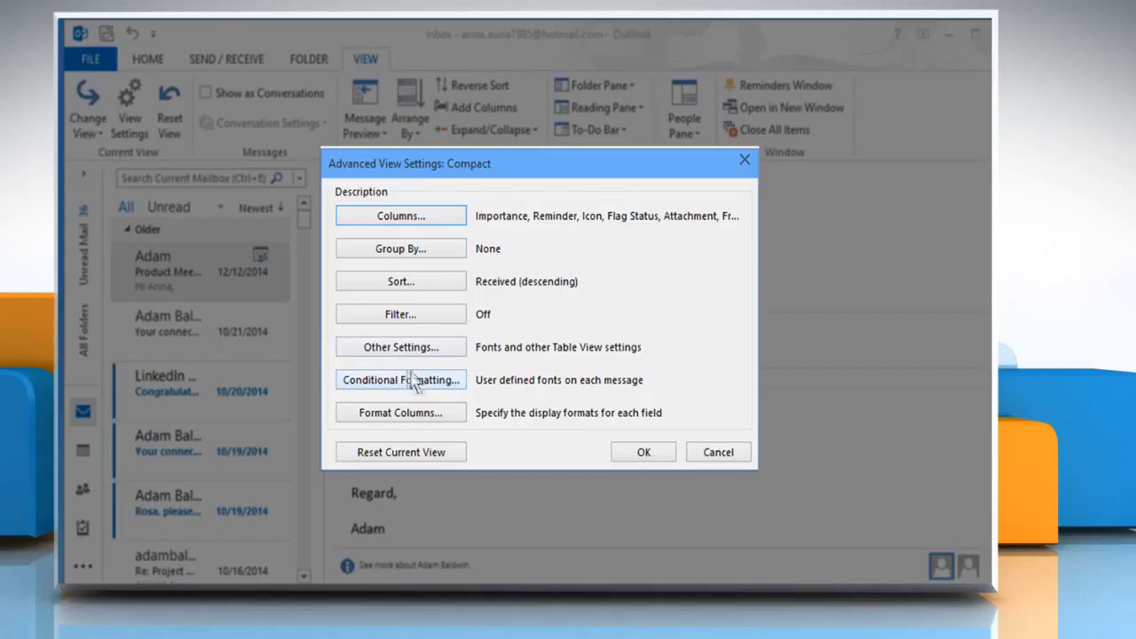
pyautogui.click(401, 380)
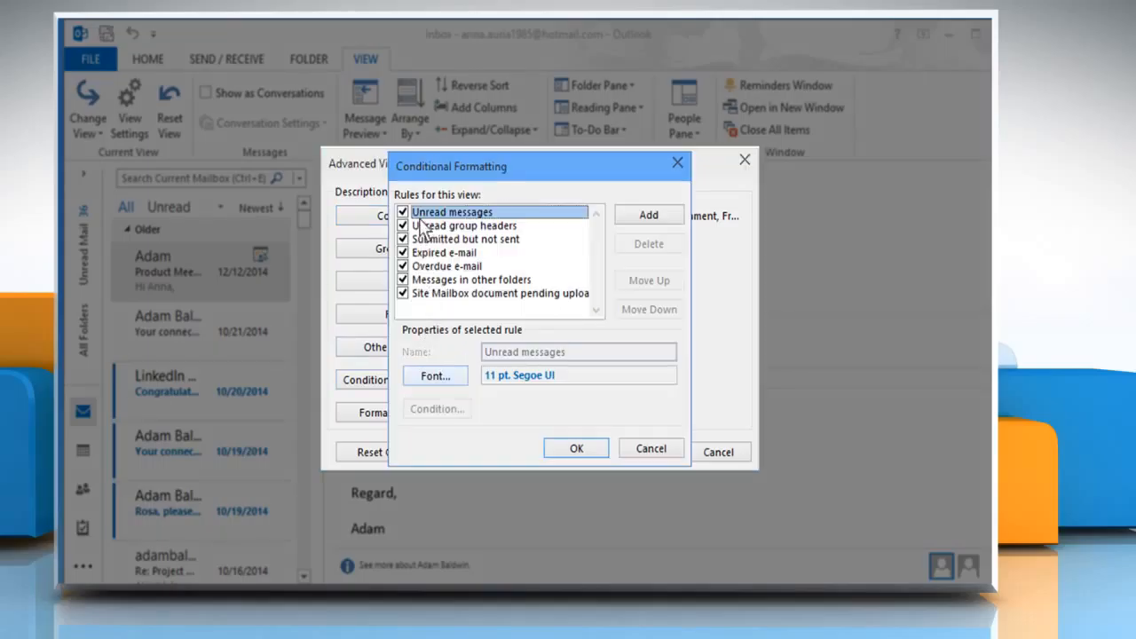
pyautogui.moveTo(483, 229)
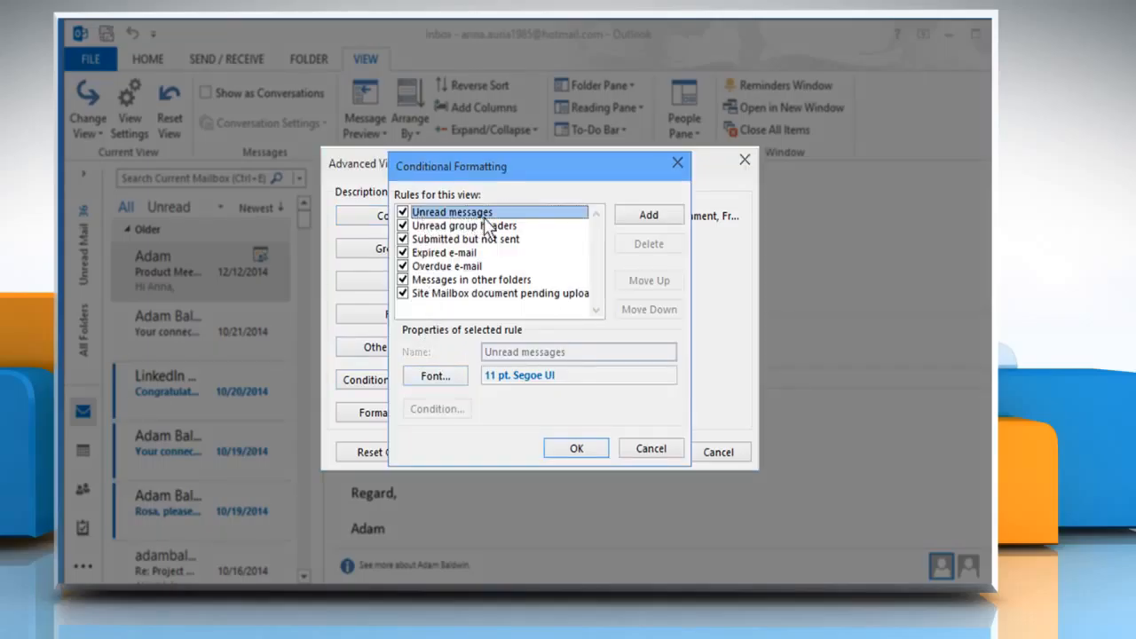
pyautogui.moveTo(444, 380)
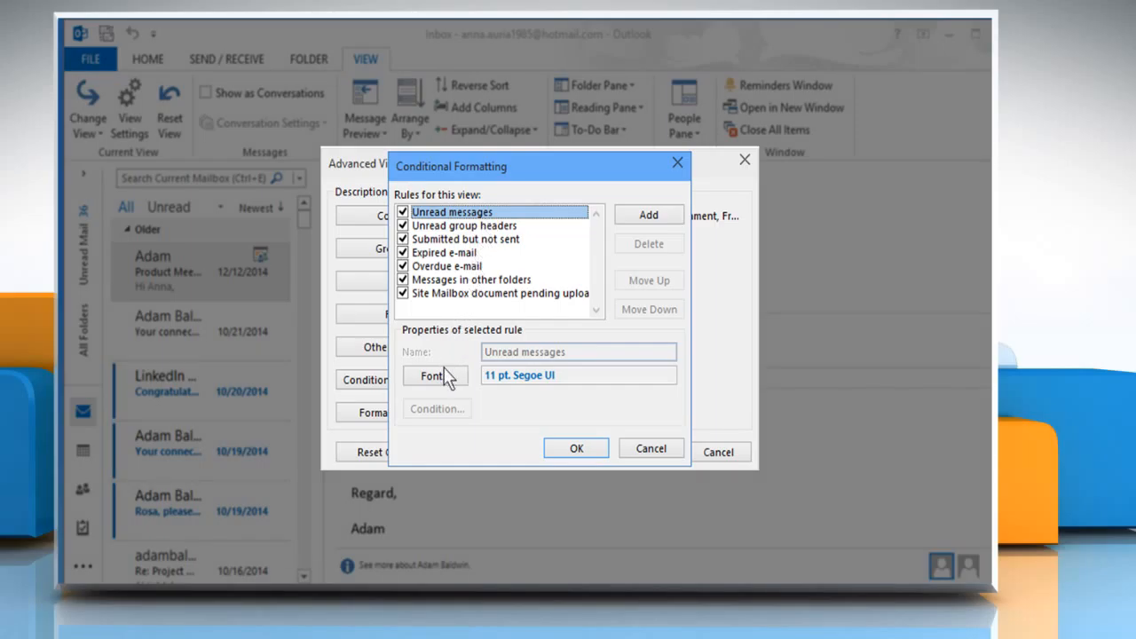
# Set the Unread messages rule's font to Showcard Gothic, Oblique style, Big size.
pyautogui.click(430, 377)
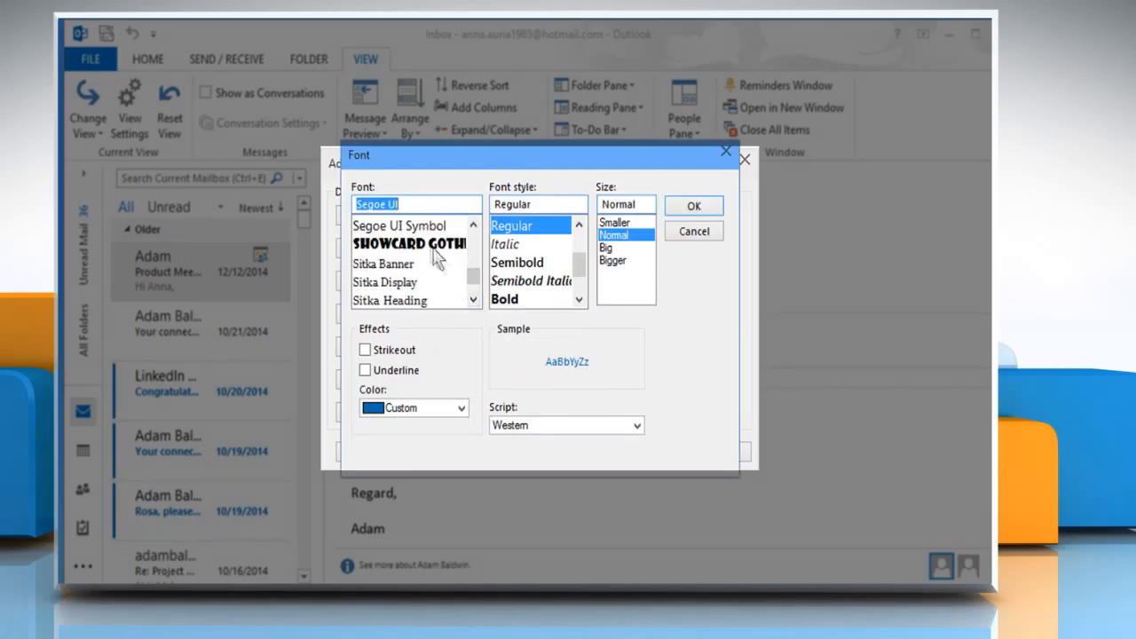
pyautogui.click(407, 245)
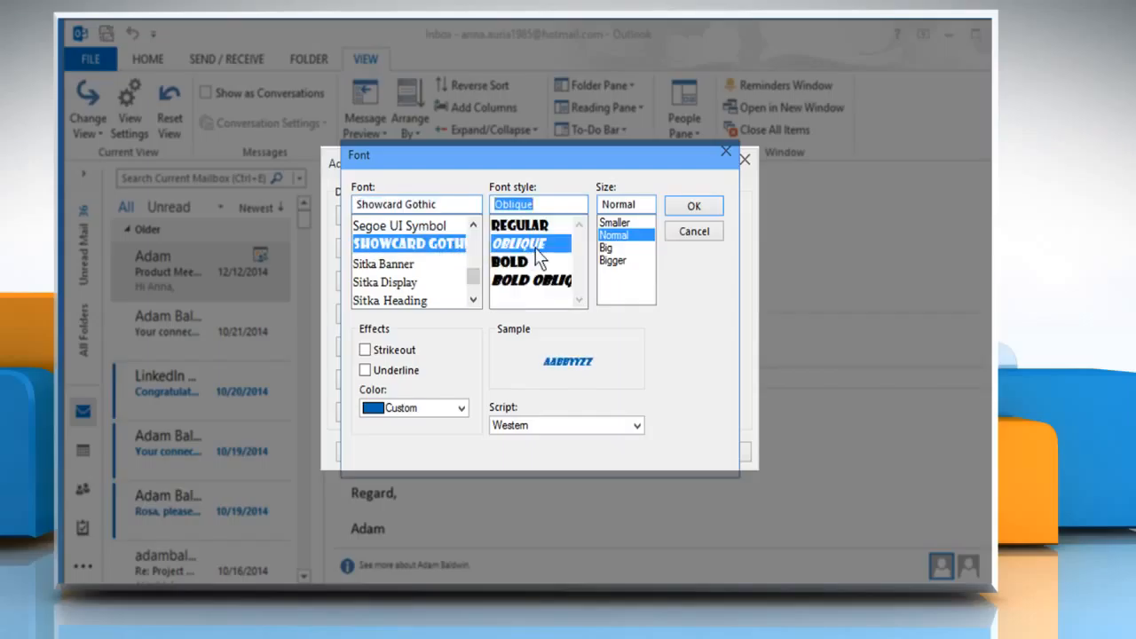
pyautogui.click(608, 247)
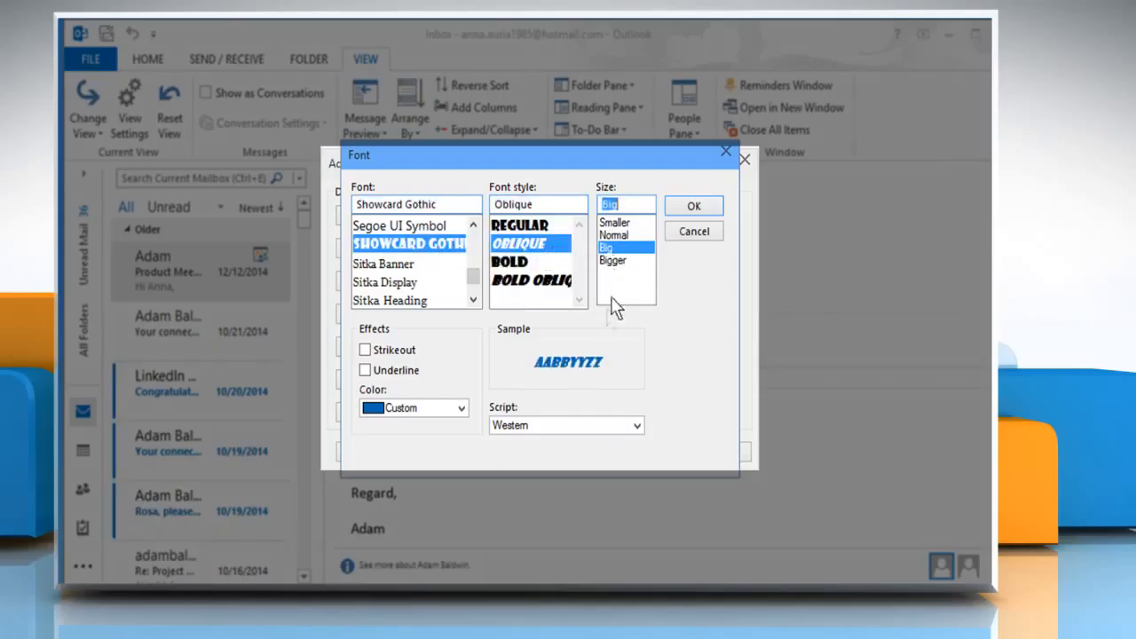
pyautogui.click(465, 407)
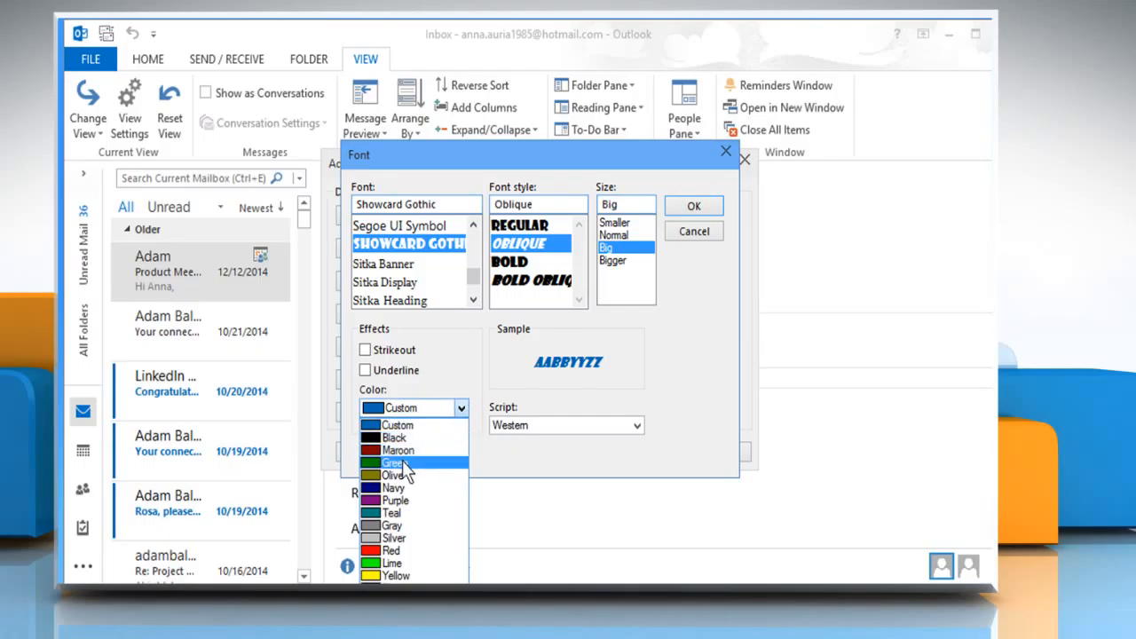
pyautogui.click(392, 461)
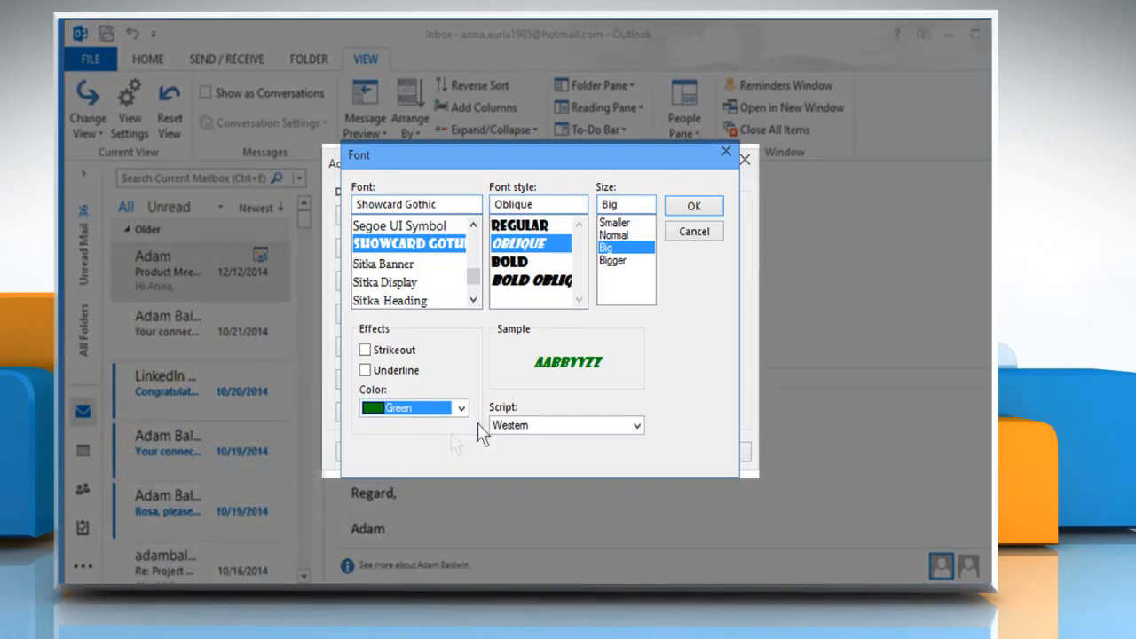
# Choose green as the text colour and apply the formatting so unread Inbox messages restyle.
pyautogui.click(694, 206)
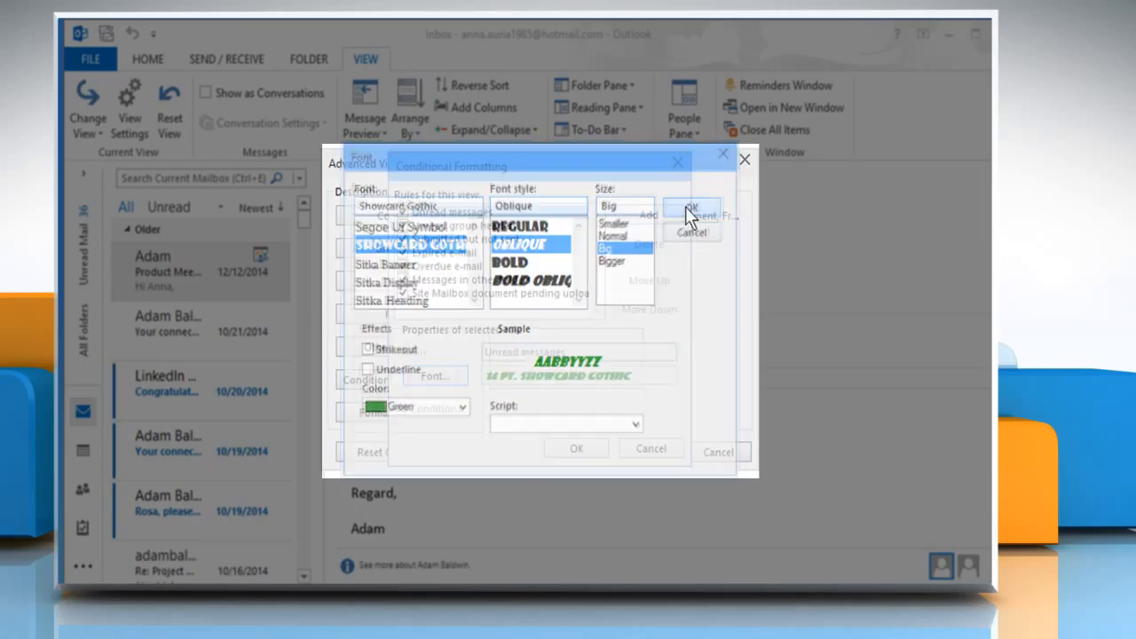
pyautogui.click(696, 209)
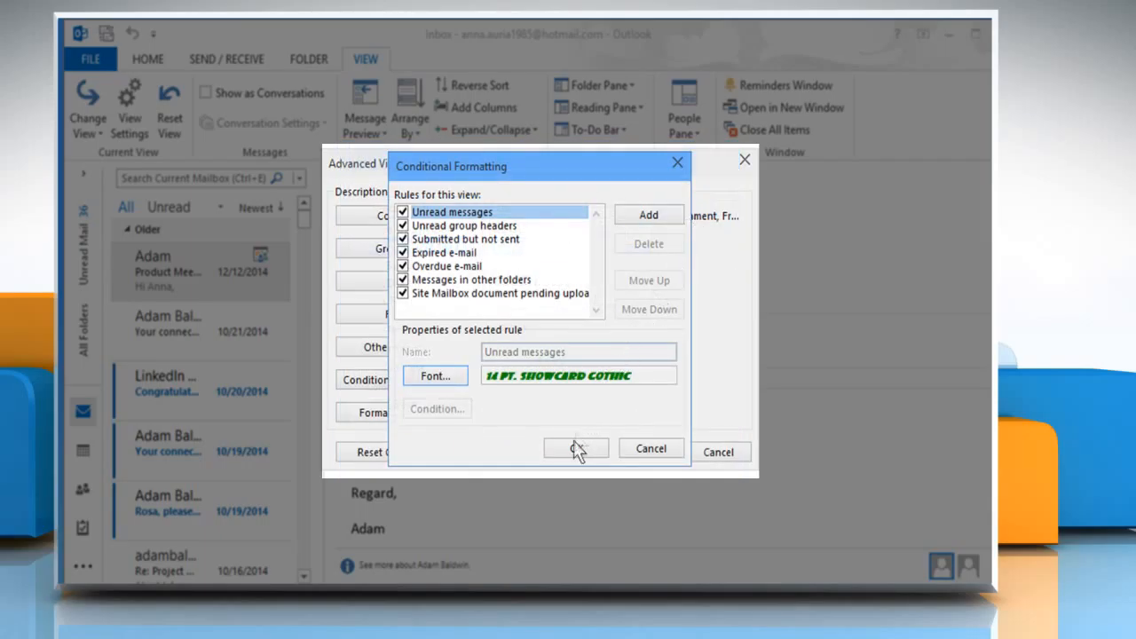
pyautogui.click(575, 447)
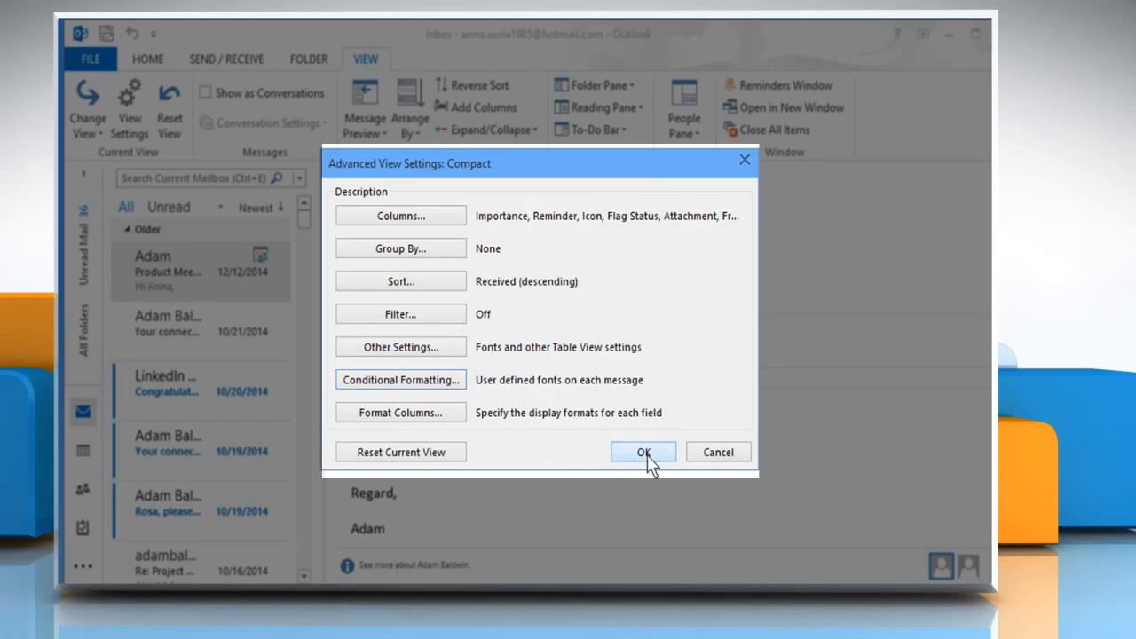
pyautogui.click(643, 453)
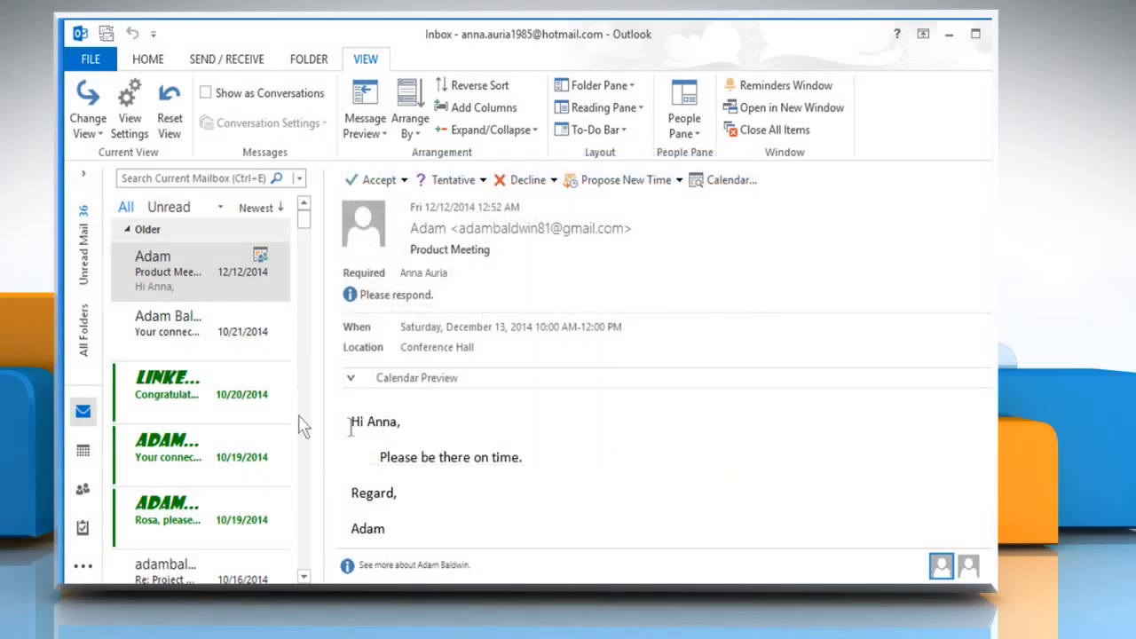
pyautogui.moveTo(185, 430)
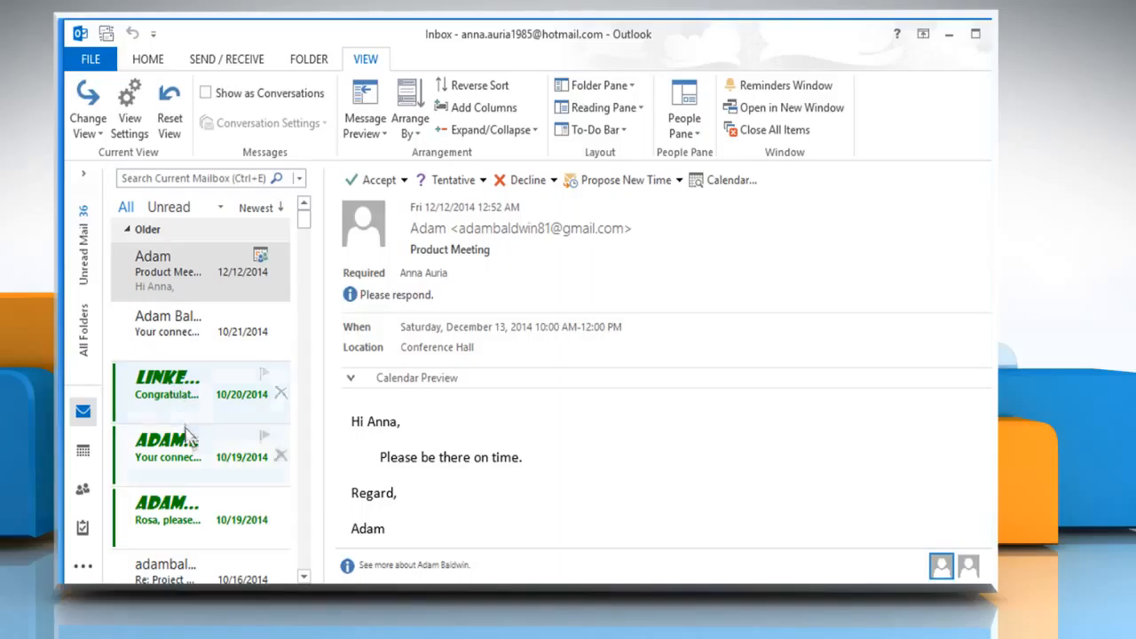